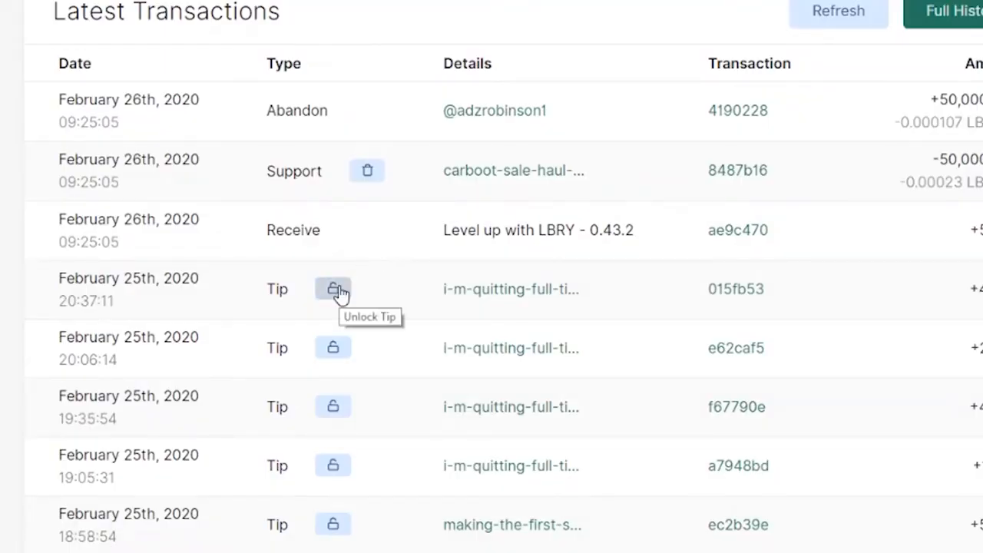
Unlock the 4 LBC tip from February 25th 20:37:11 and confirm the unlock.
click(333, 289)
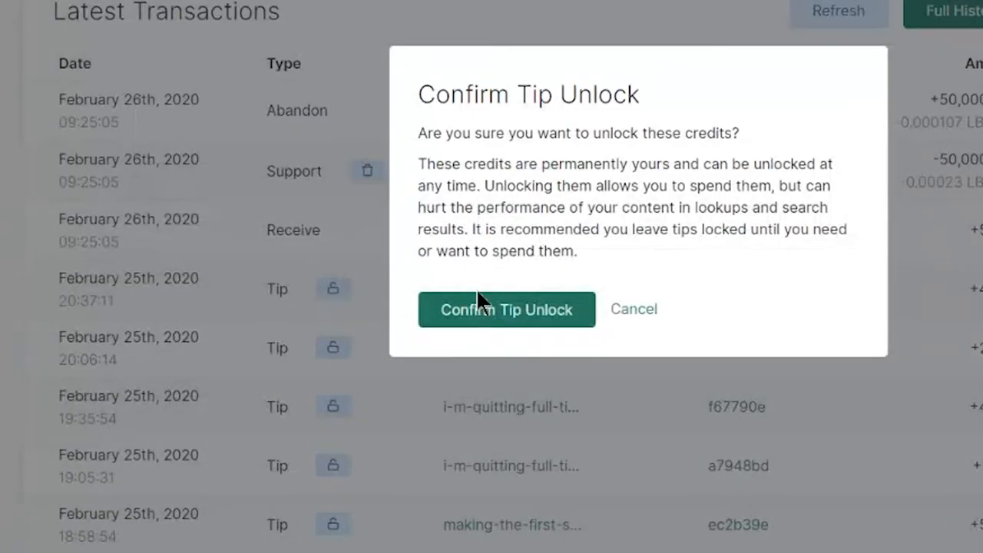
mouse_move(501, 312)
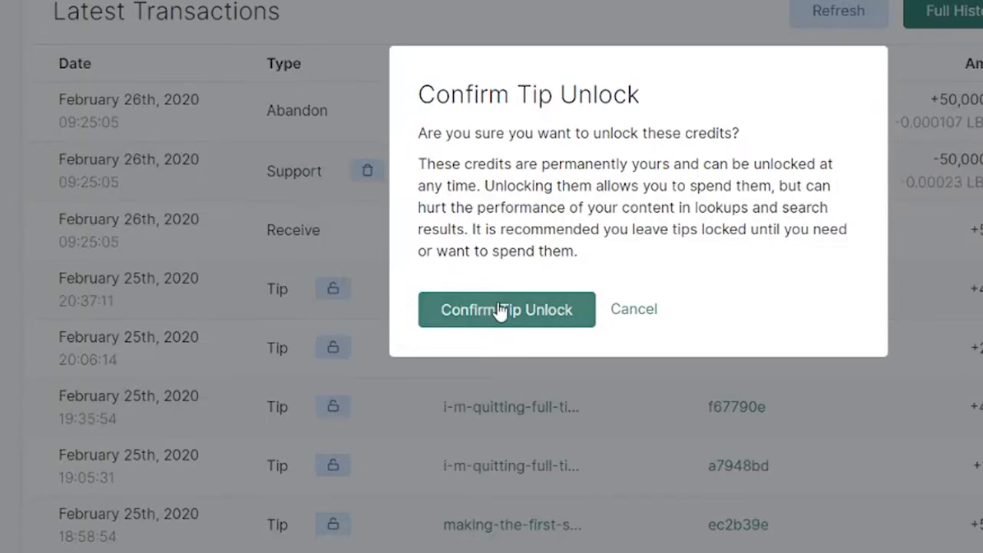
click(506, 310)
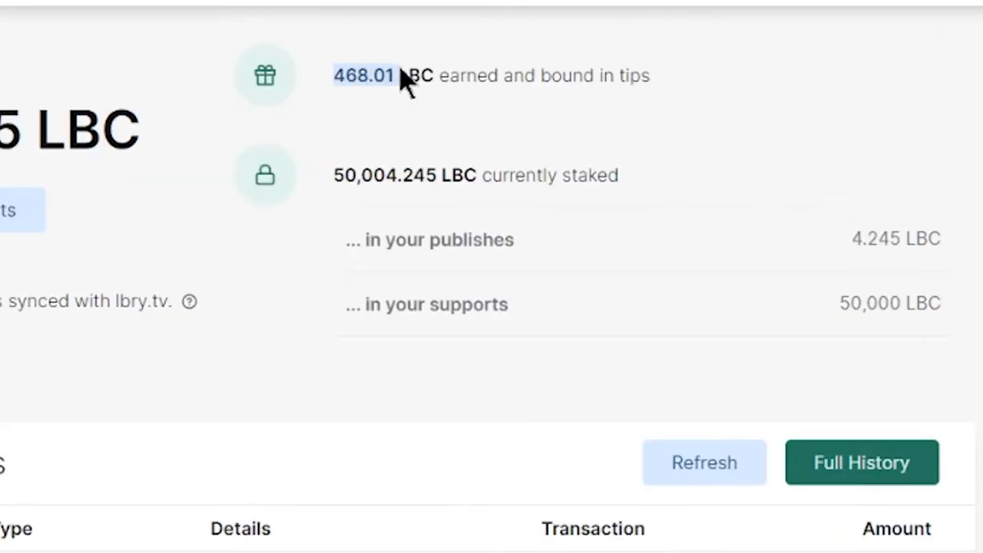
mouse_move(661, 114)
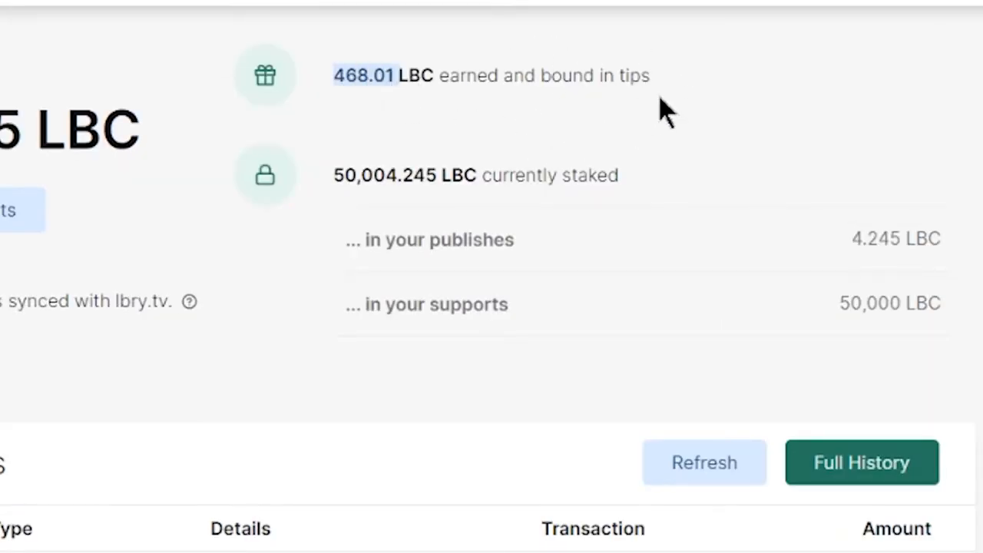
mouse_move(595, 50)
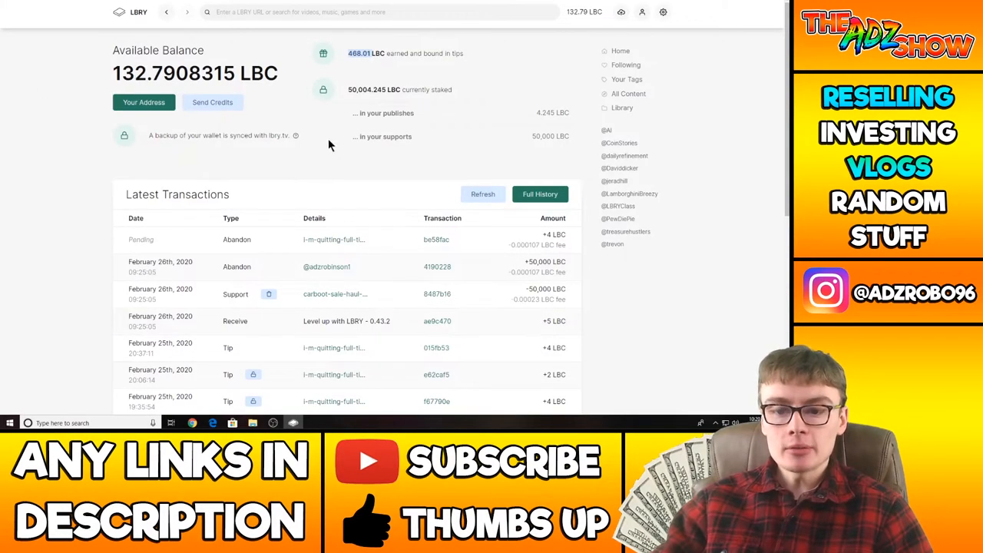
Scroll through the Latest Transactions list to reach the Full History link.
scroll(down, 3)
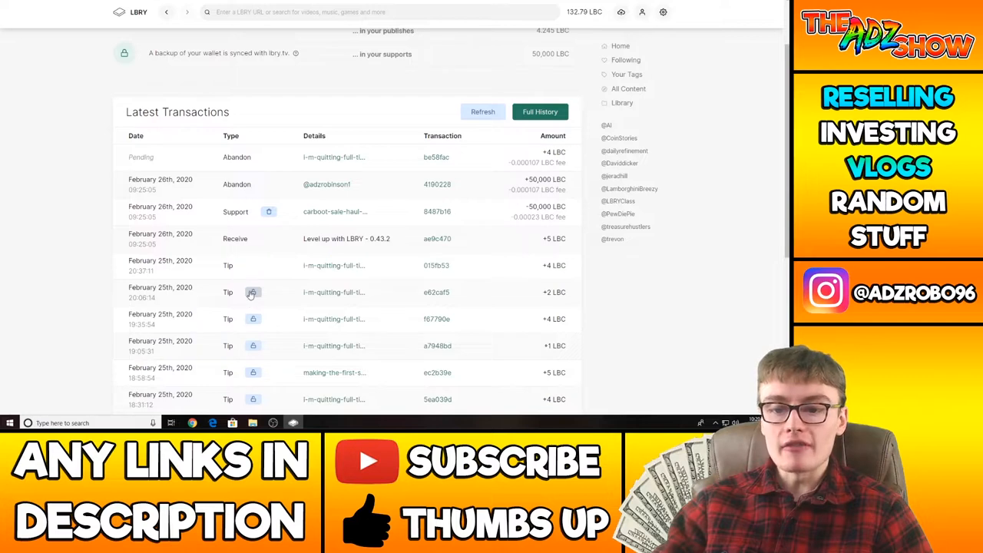
scroll(down, 3)
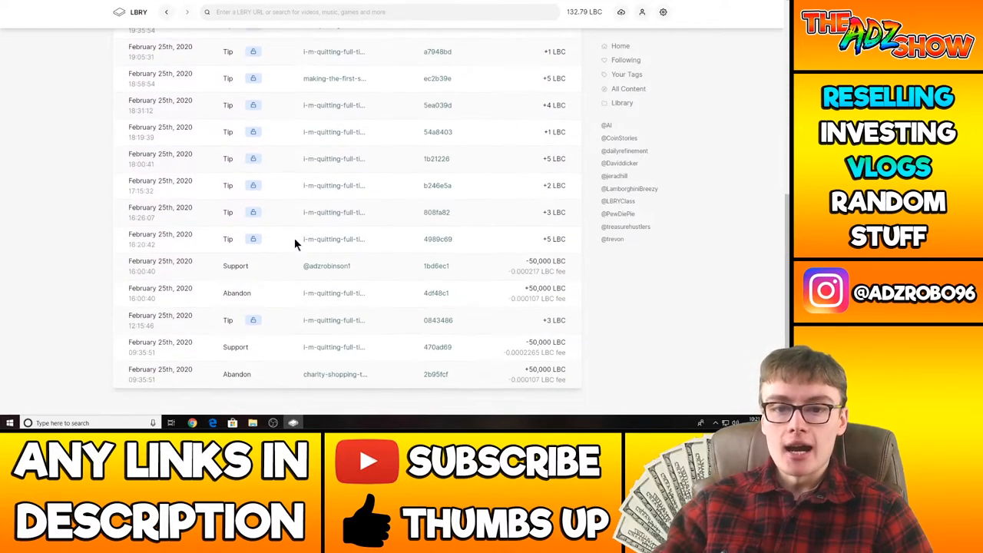
scroll(up, 3)
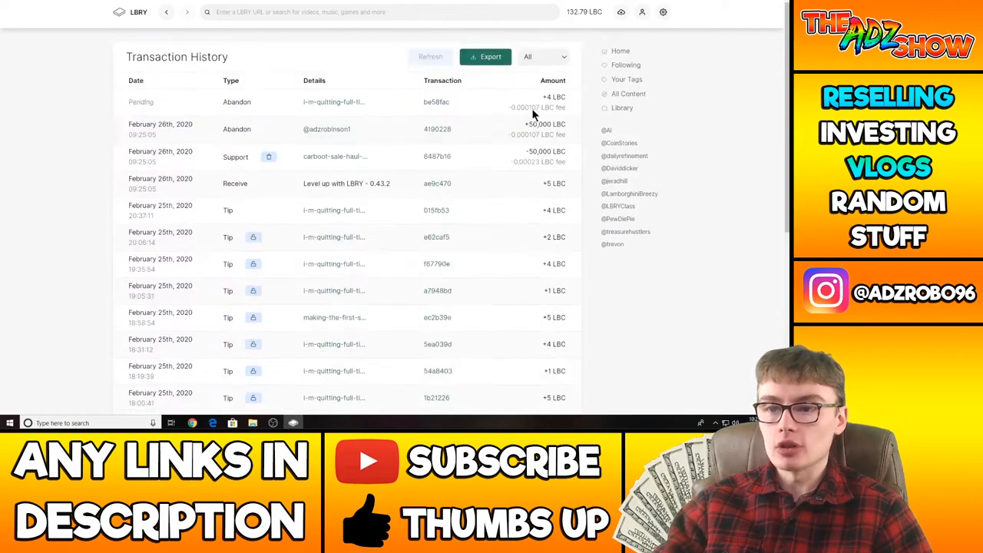
Filter the transaction history to Tip and jump to one of the last pages.
click(544, 56)
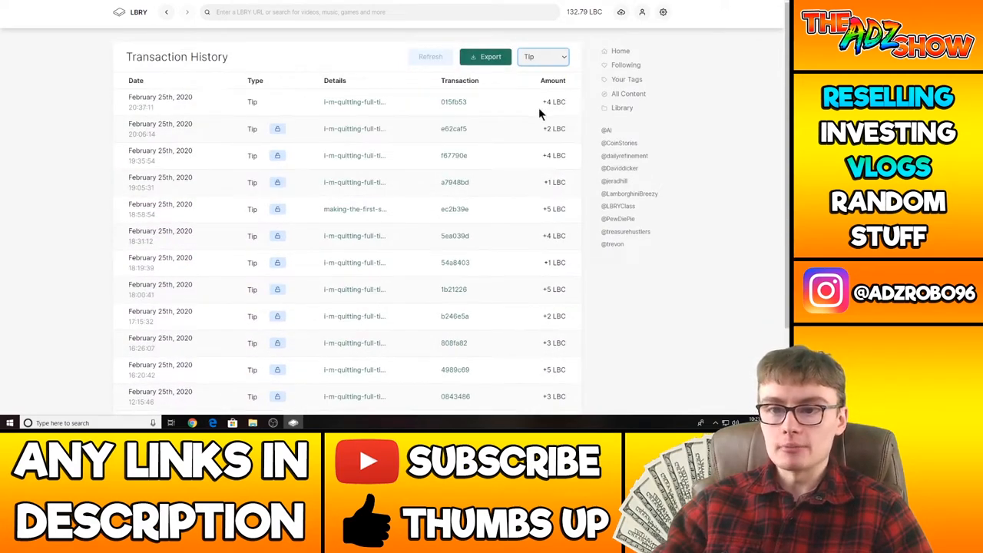
scroll(down, 3)
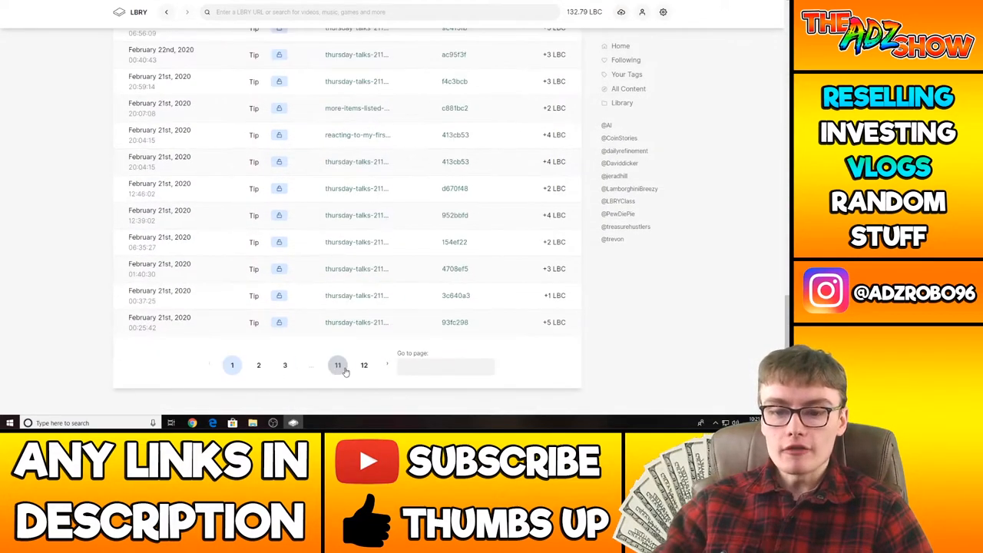
click(363, 364)
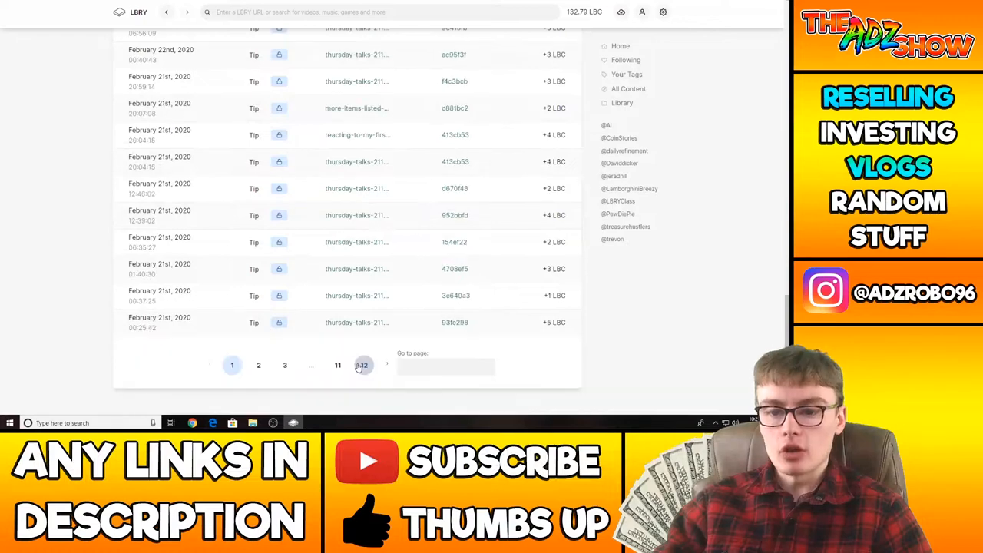
Step back through earlier pages of February 2020 tips, several still locked.
click(337, 364)
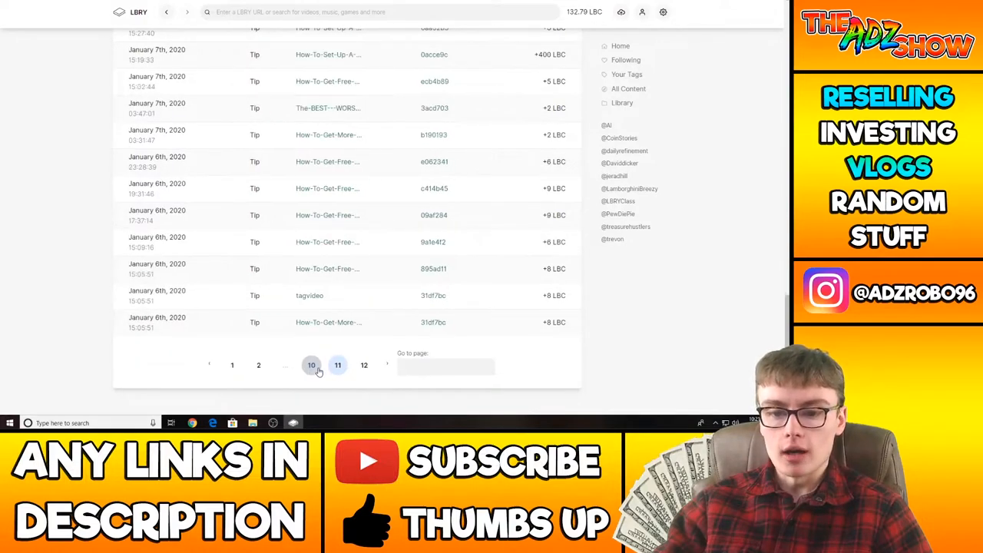
click(311, 365)
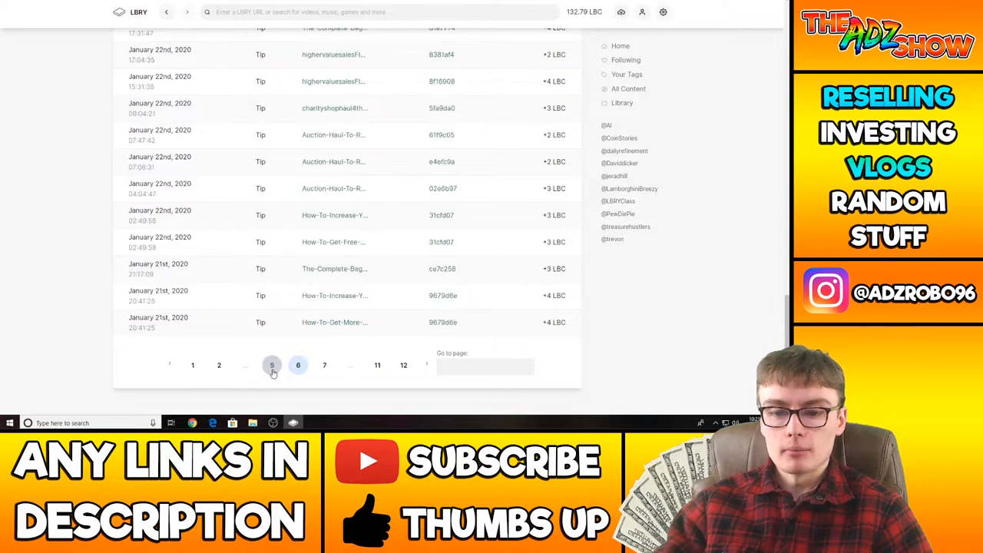
click(272, 365)
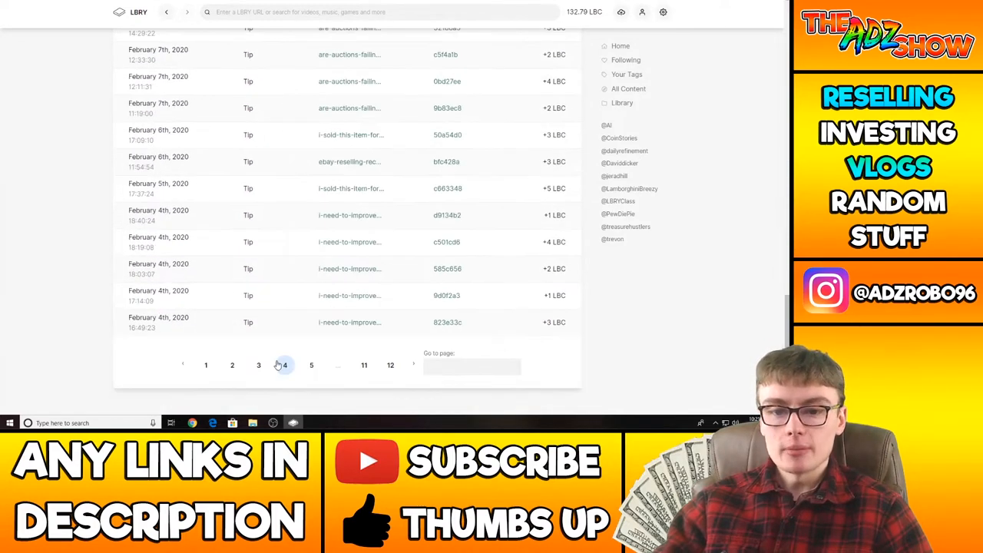
click(258, 364)
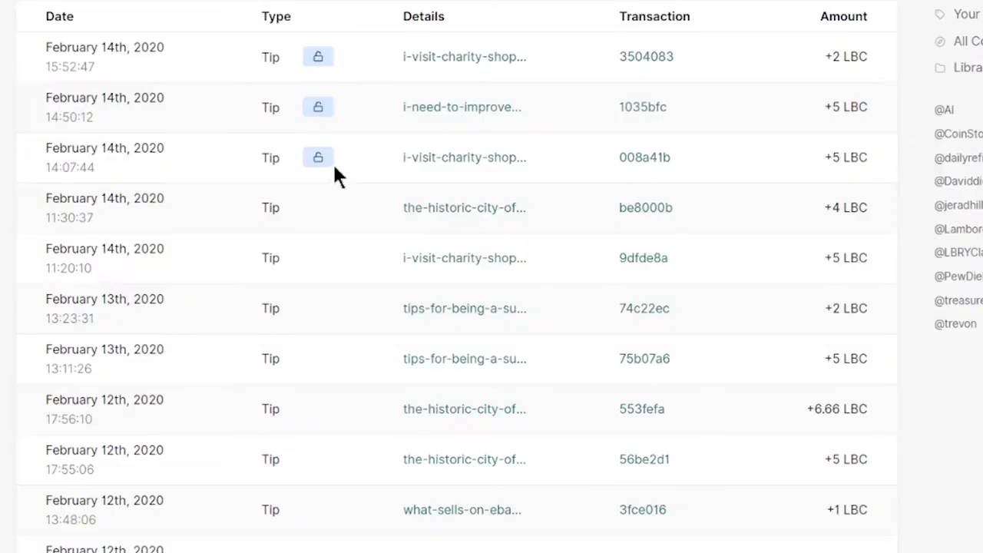
click(317, 156)
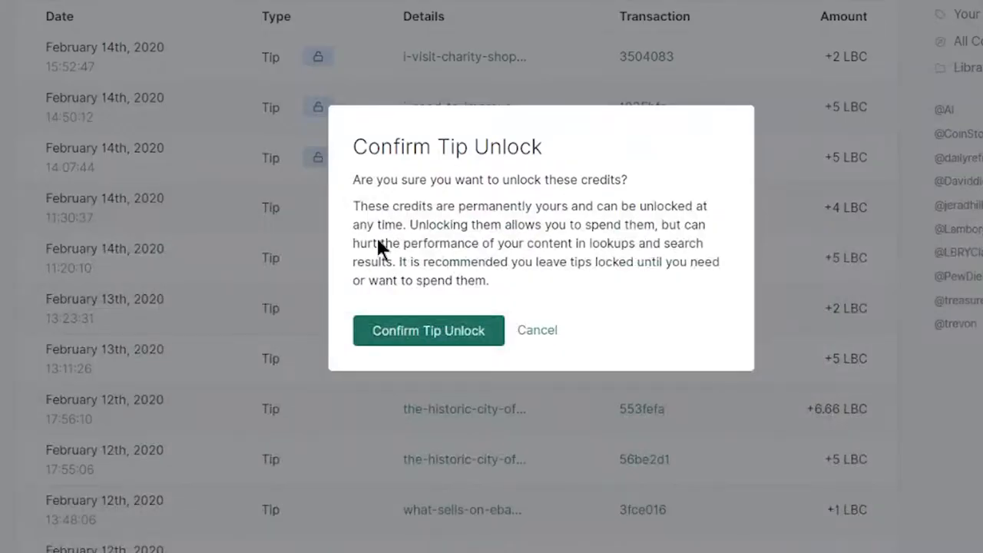
mouse_move(332, 158)
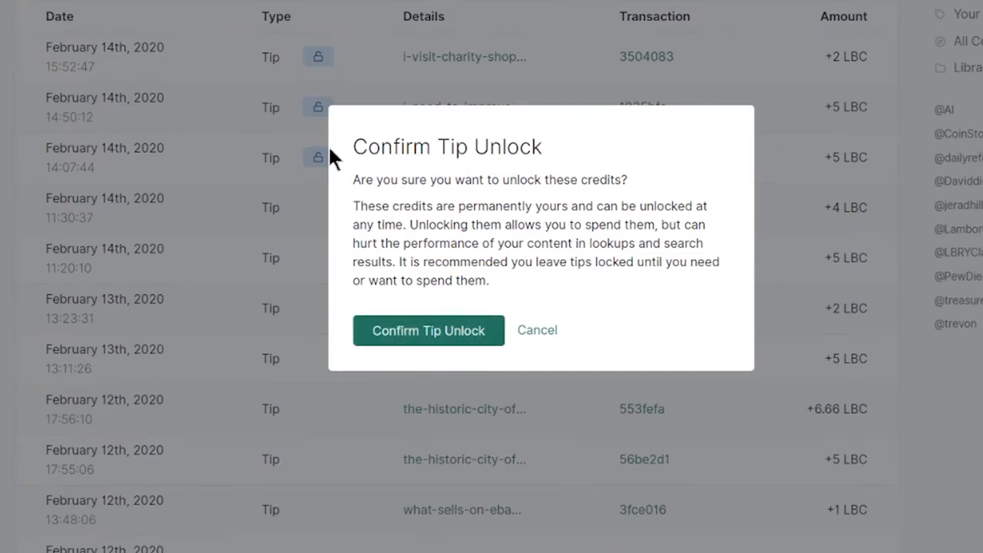
click(429, 330)
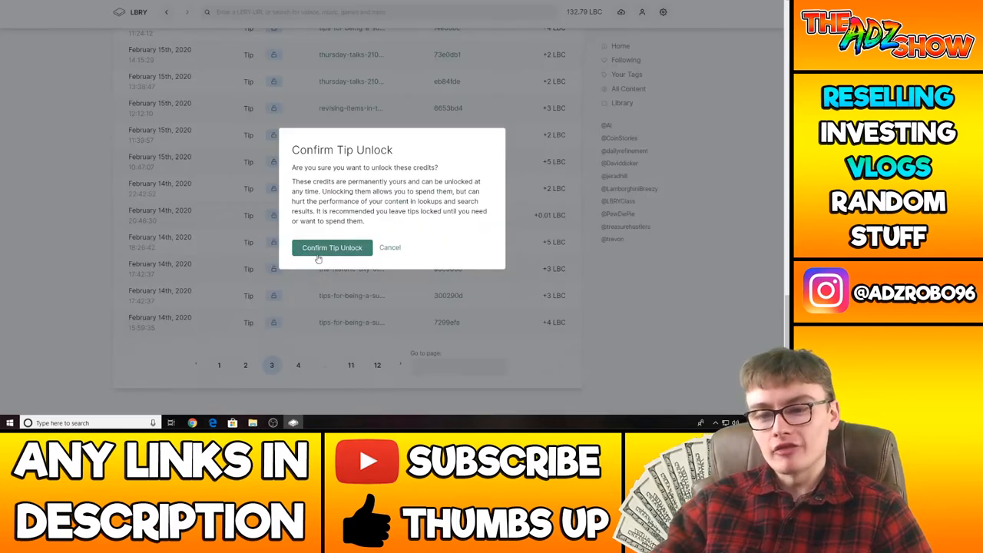
click(332, 248)
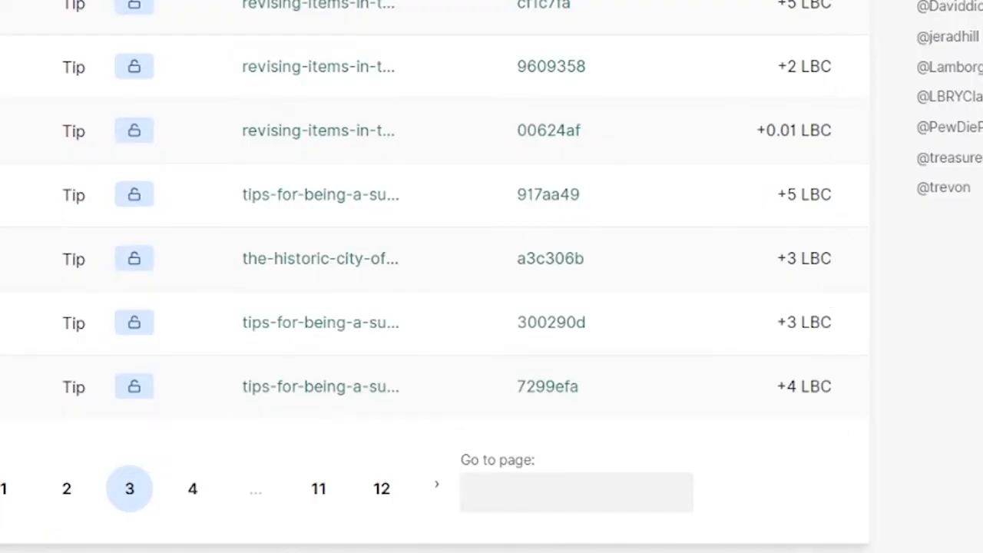
mouse_move(761, 182)
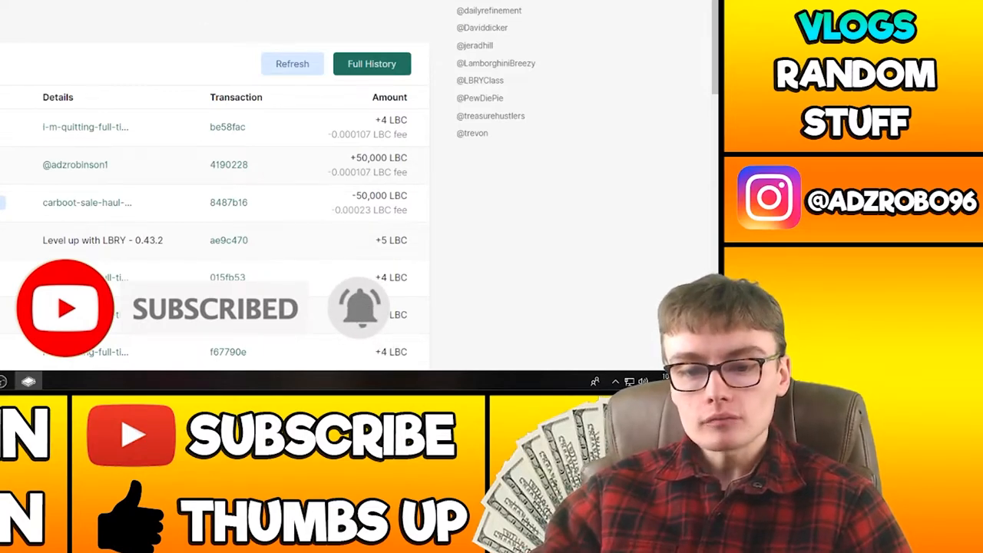
scroll(down, 3)
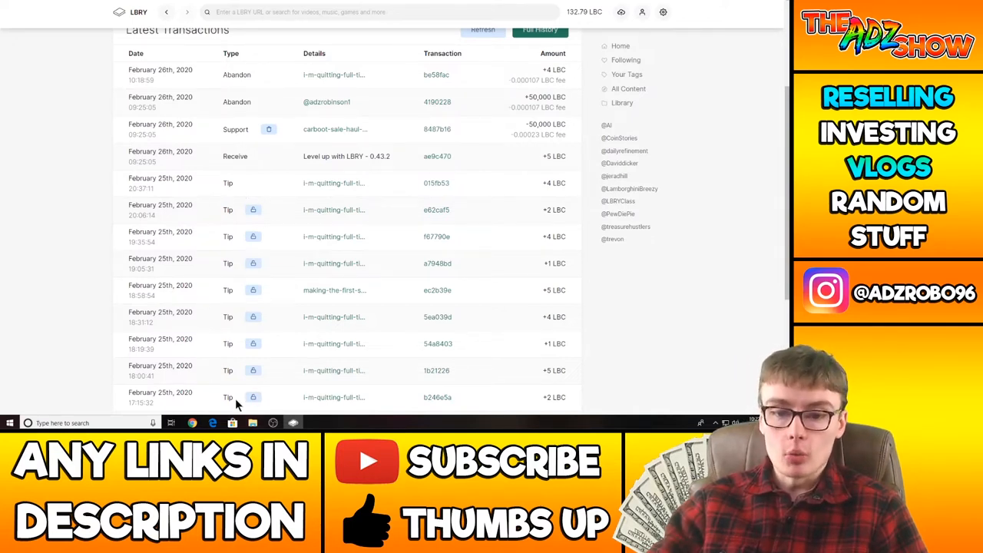
mouse_move(227, 197)
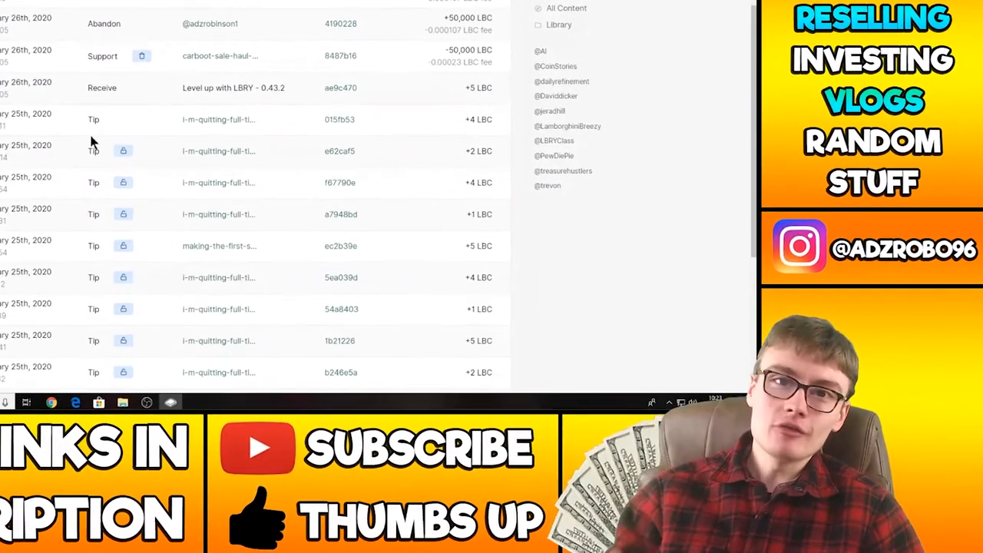
scroll(down, 3)
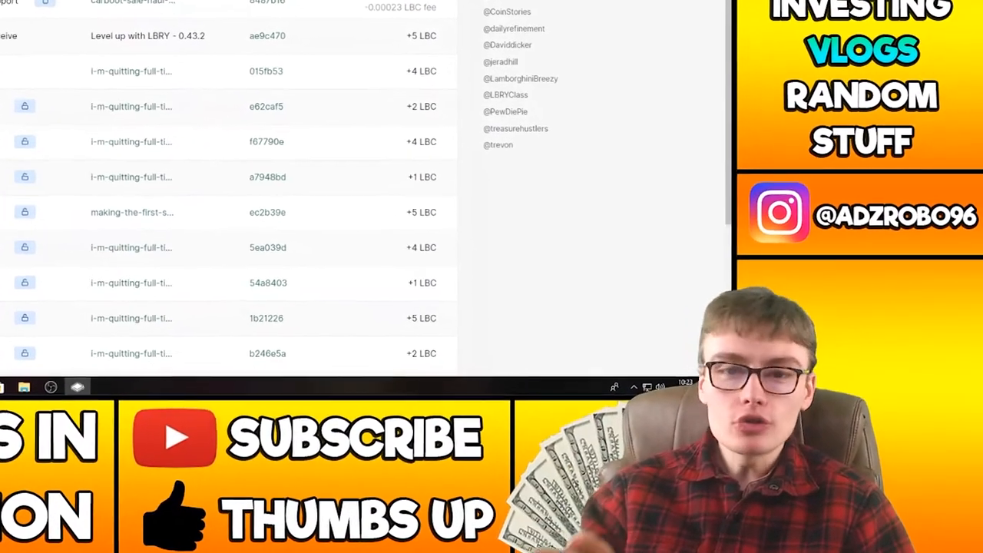
scroll(down, 3)
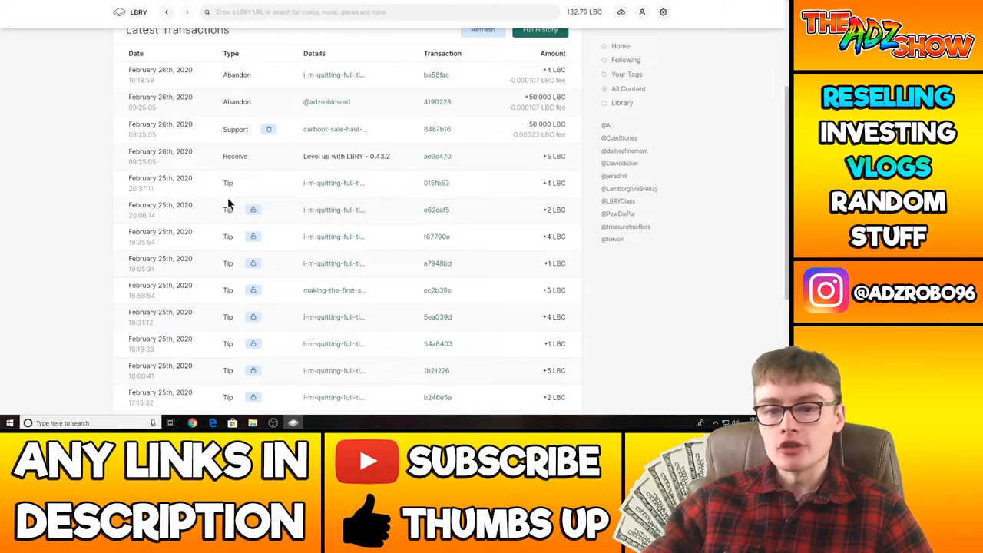
mouse_move(216, 403)
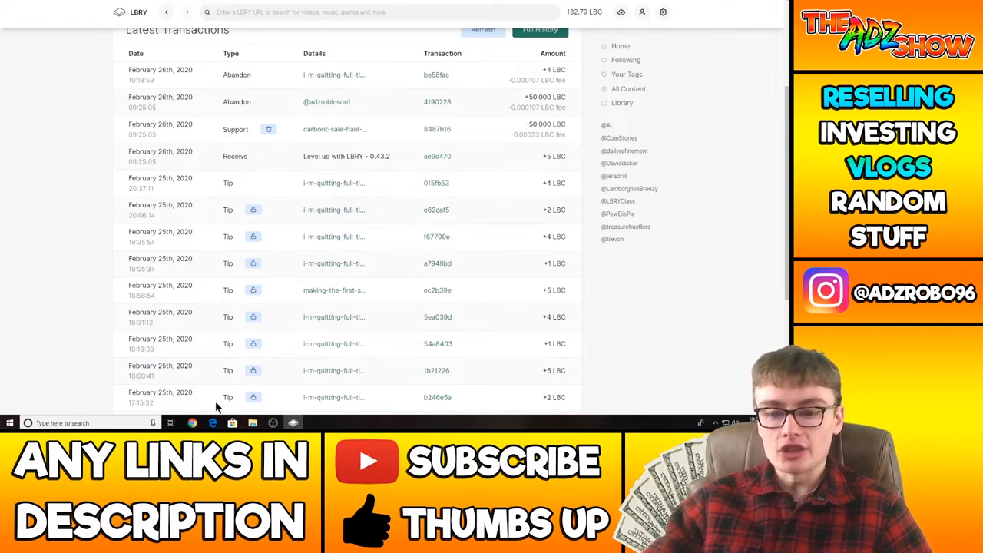
mouse_move(269, 209)
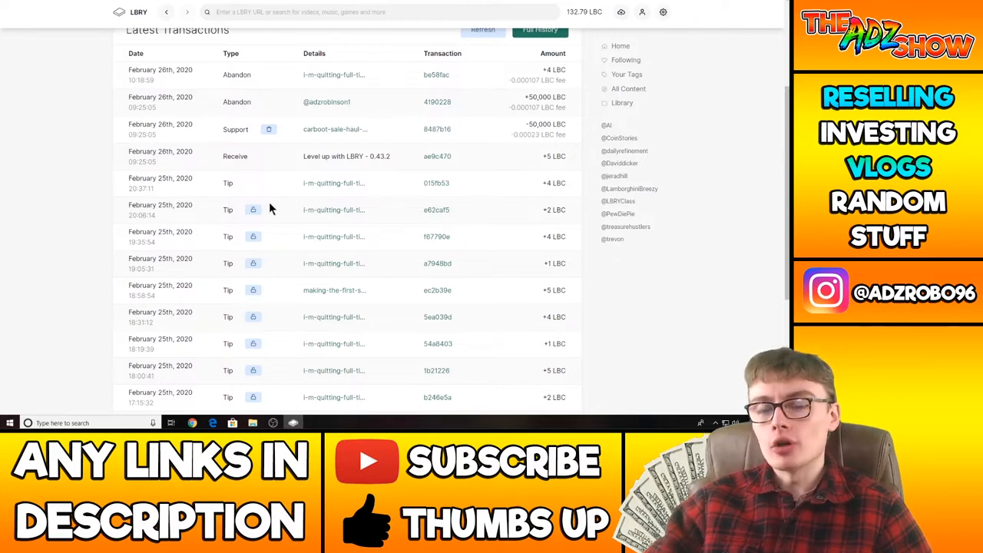
scroll(up, 3)
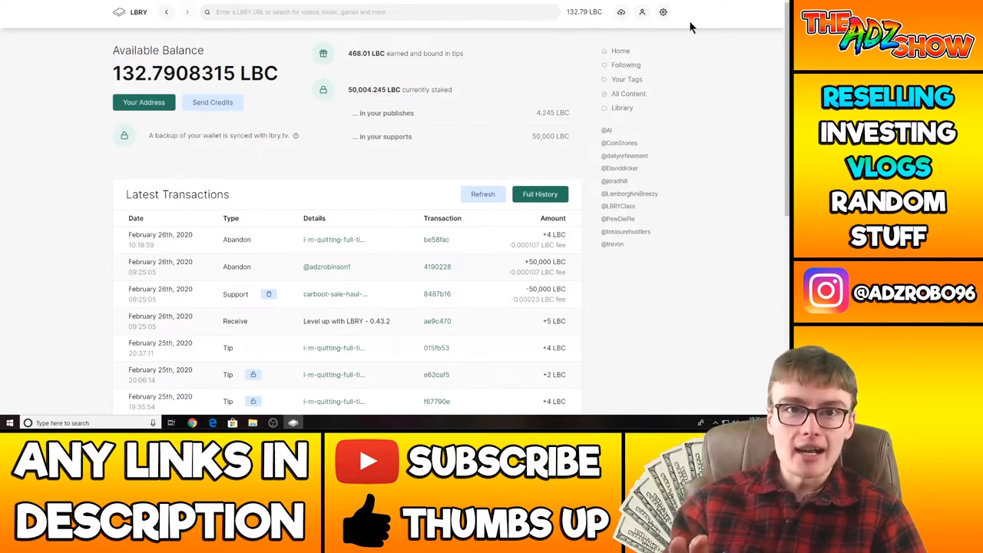
mouse_move(710, 12)
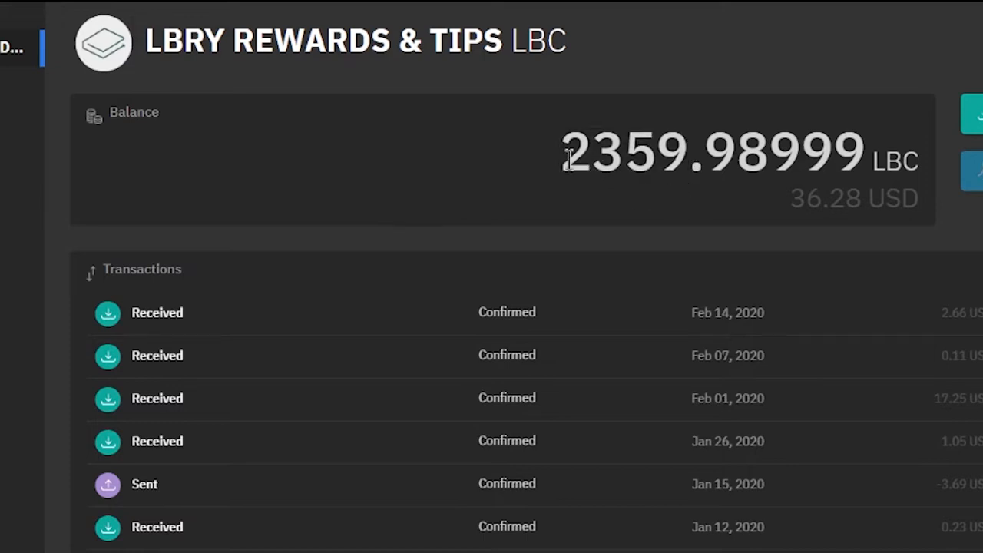
Select part of the 2359.98999 LBC balance in Coinomi's LBRY Rewards & Tips wallet.
double_click(607, 152)
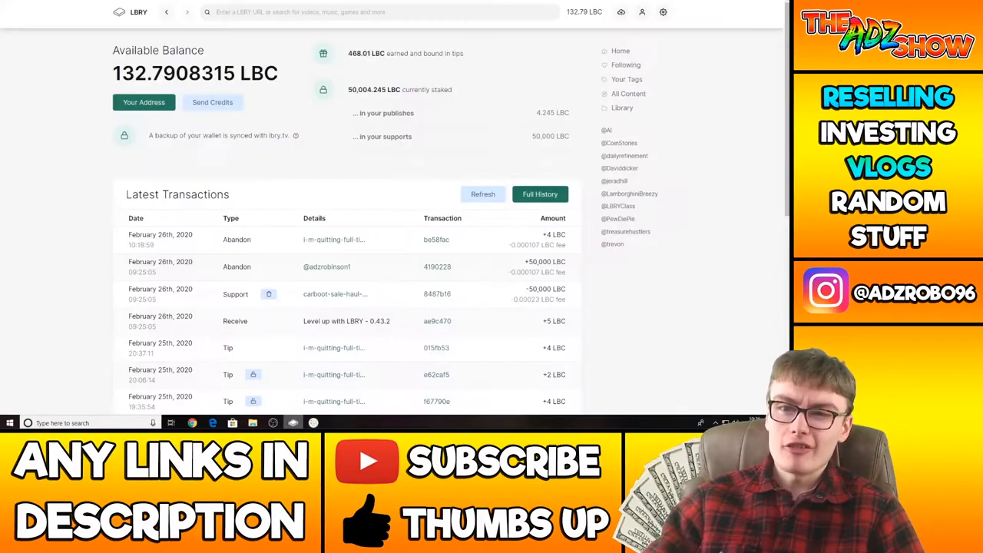
mouse_move(369, 113)
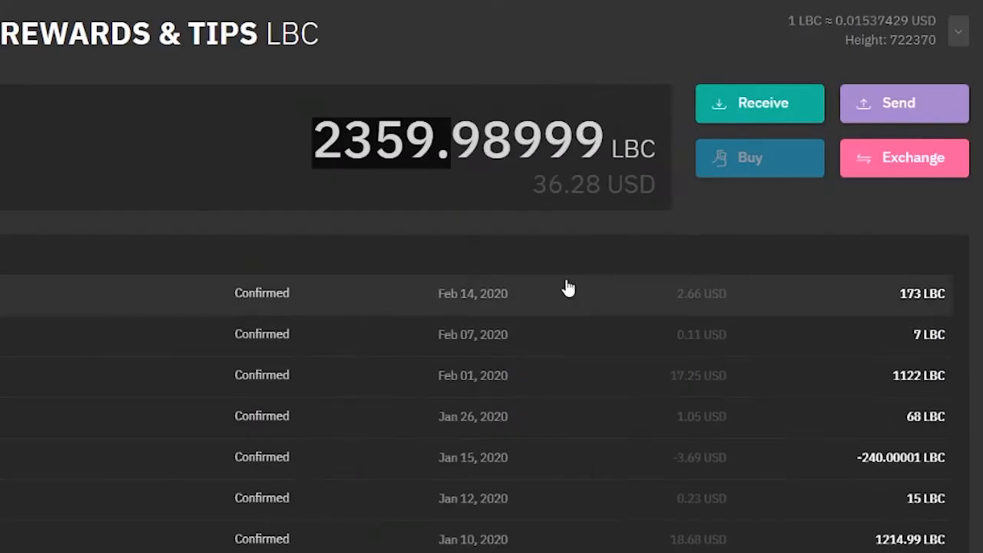
mouse_move(533, 200)
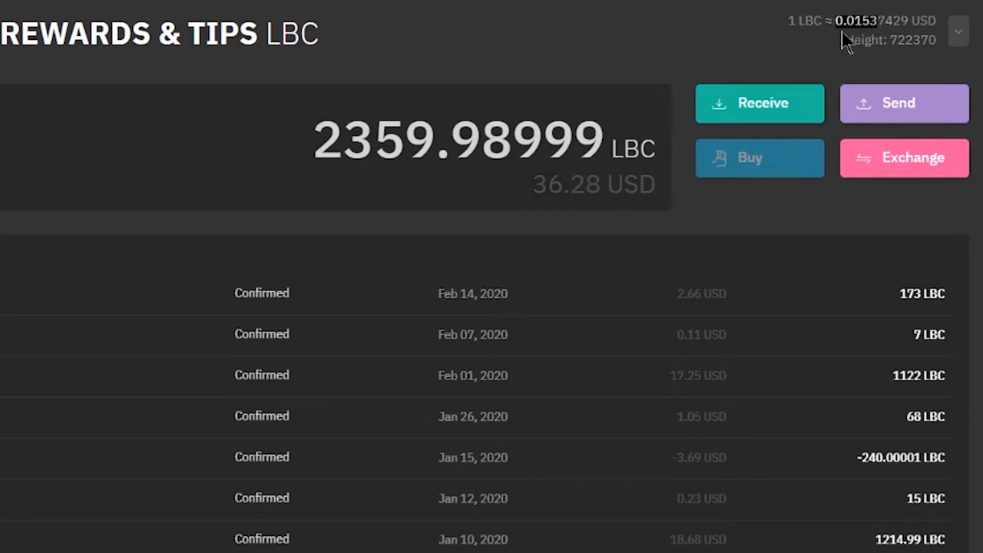
mouse_move(862, 23)
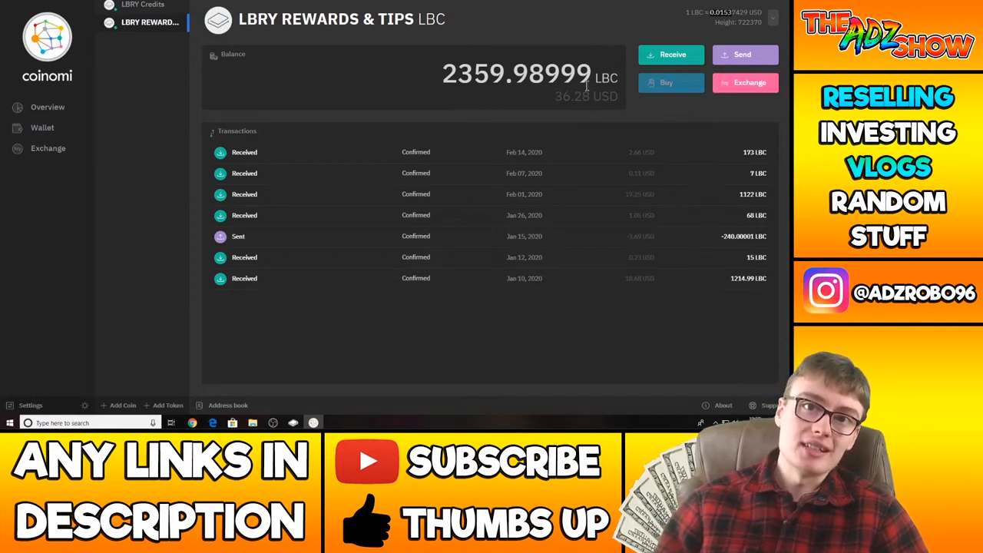
mouse_move(603, 96)
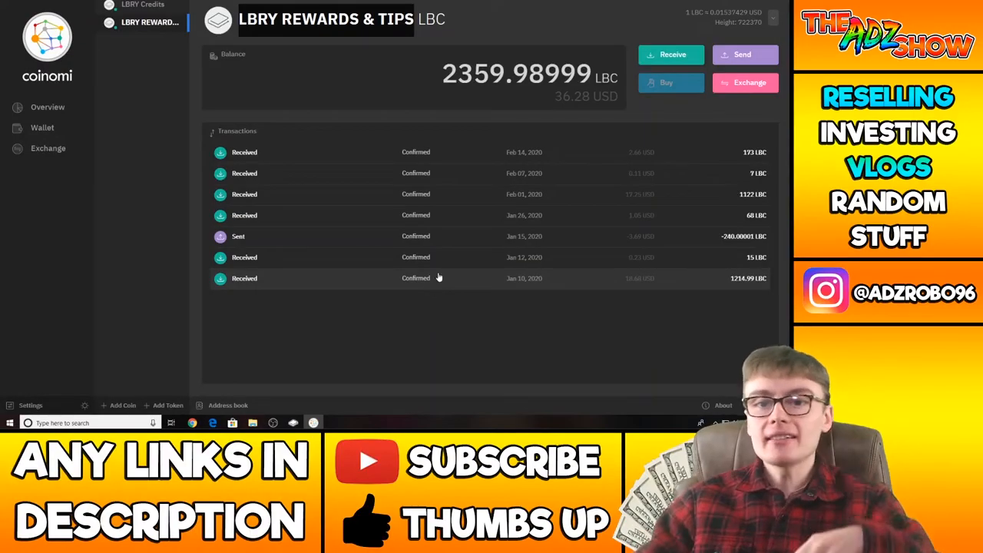
mouse_move(539, 46)
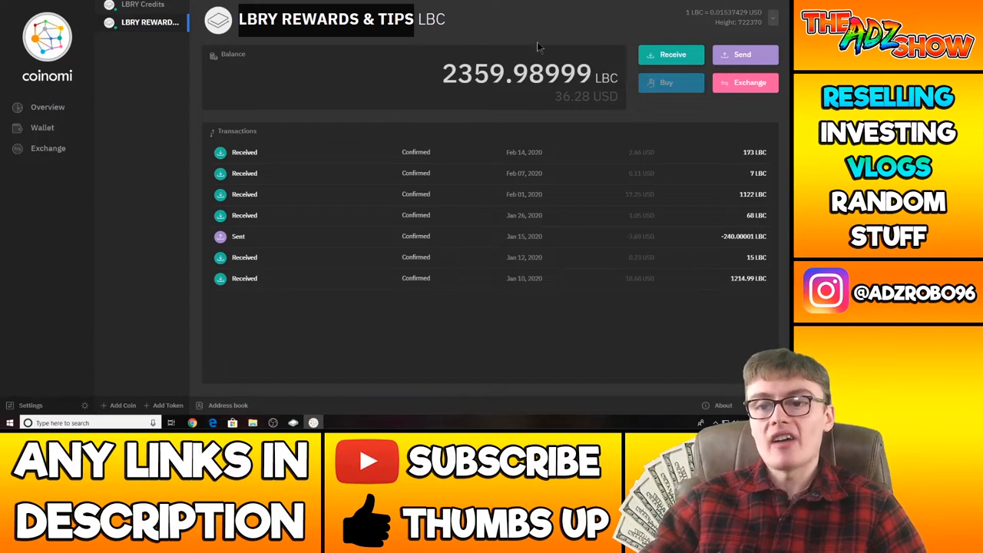
mouse_move(439, 176)
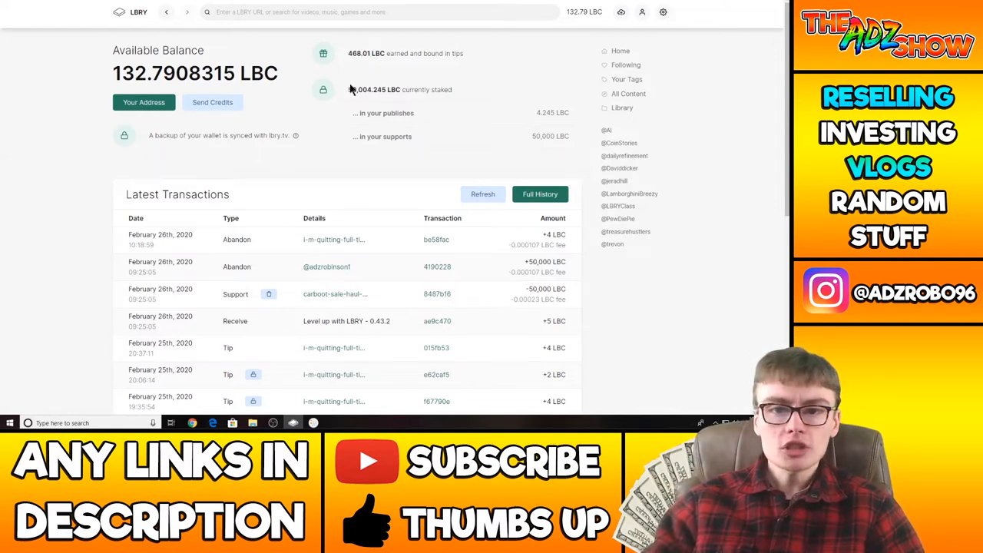
mouse_move(571, 19)
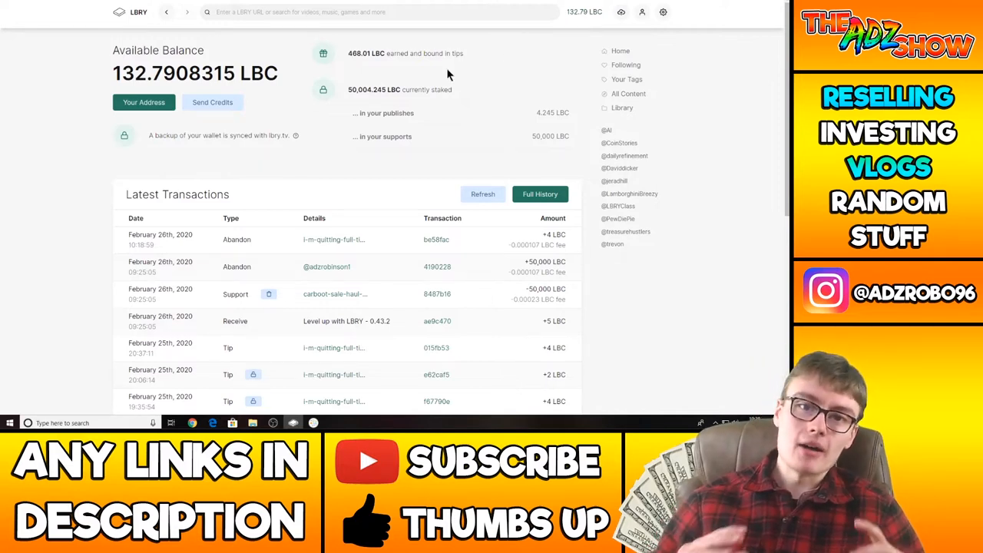
mouse_move(641, 11)
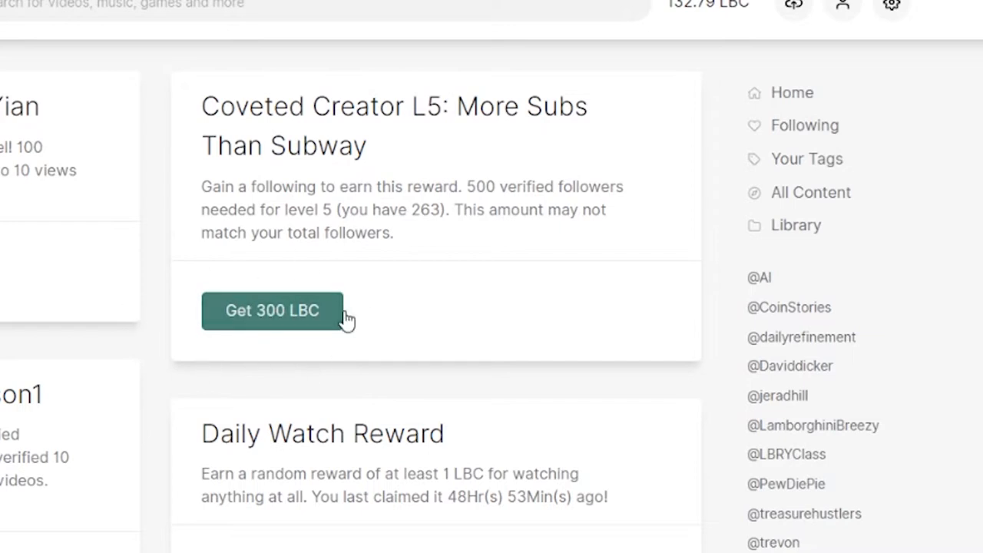
mouse_move(193, 280)
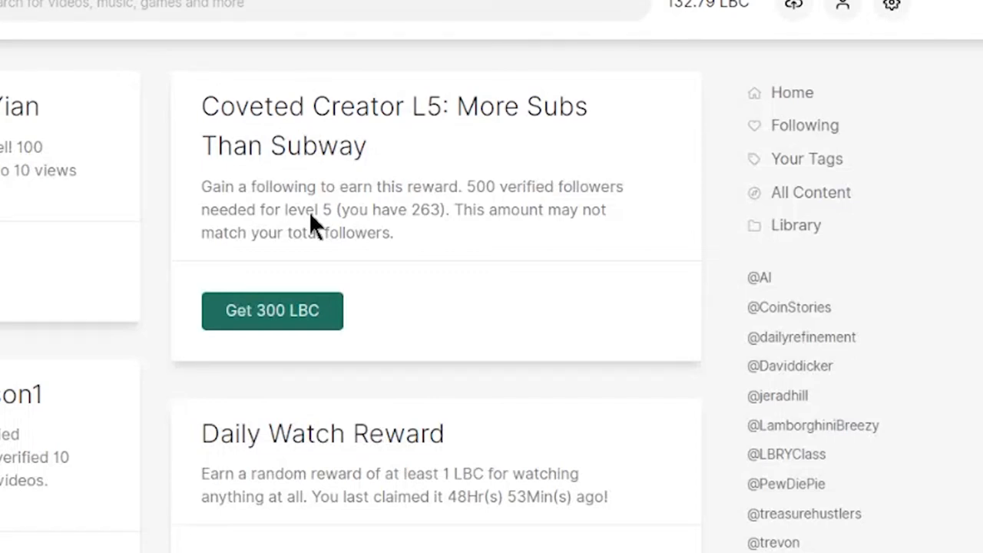
mouse_move(261, 208)
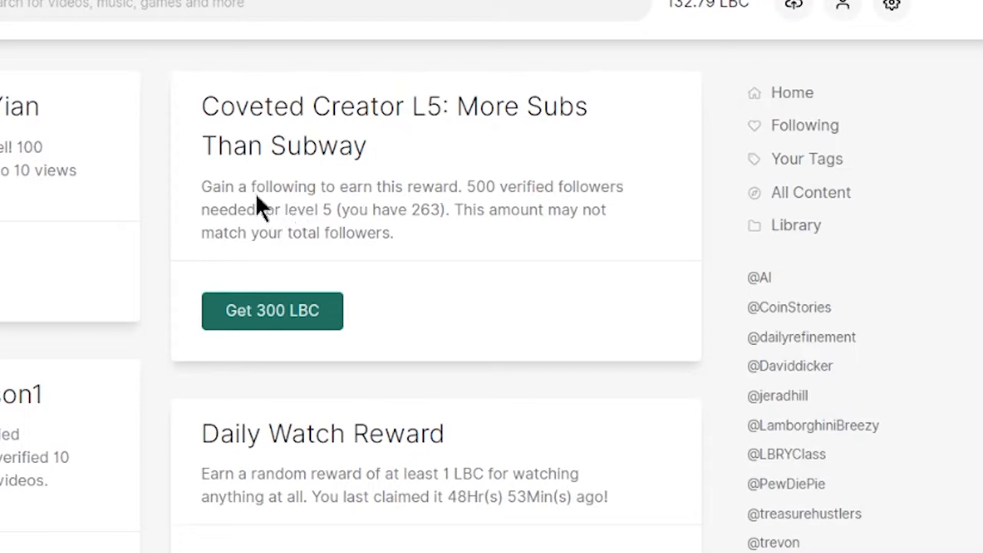
mouse_move(599, 203)
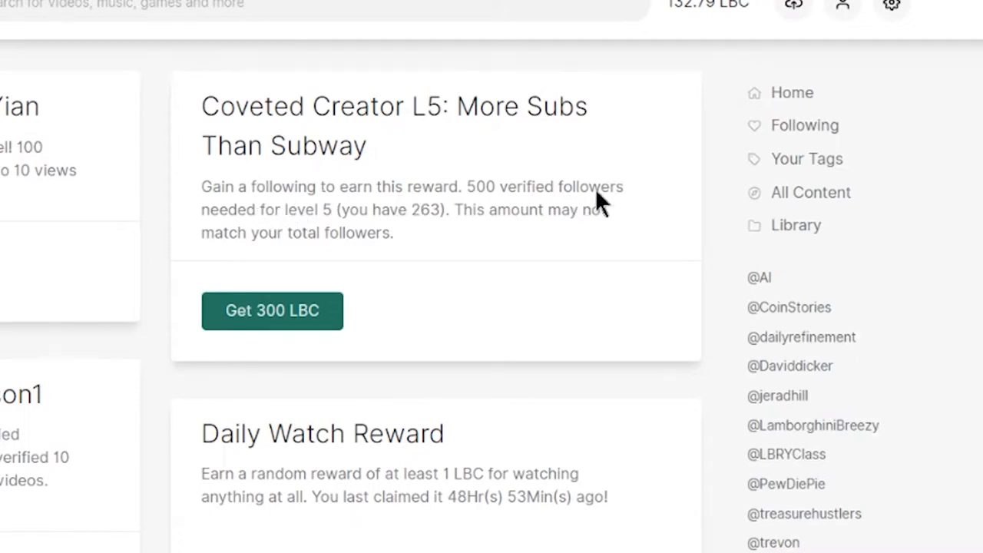
mouse_move(369, 230)
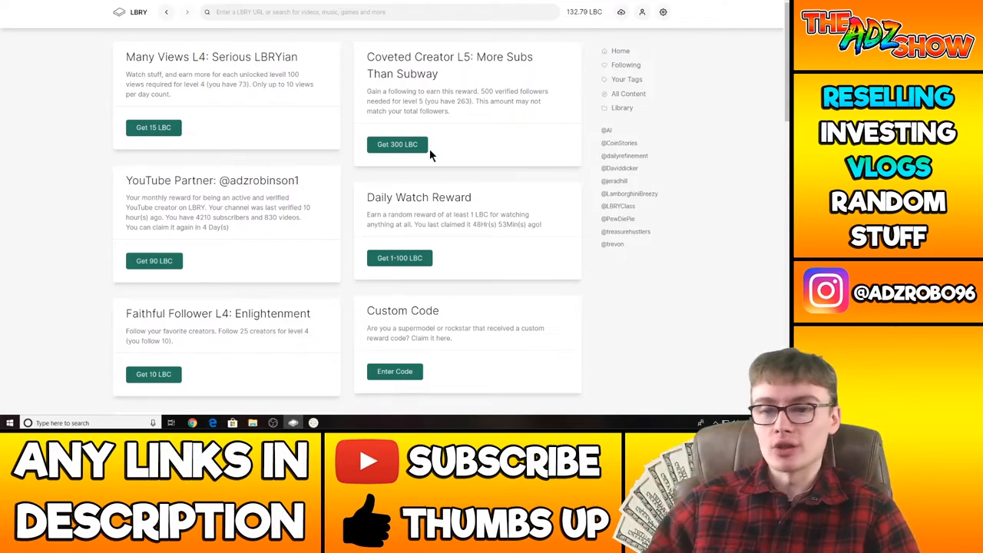
Scroll down the LBRY Rewards page.
scroll(down, 3)
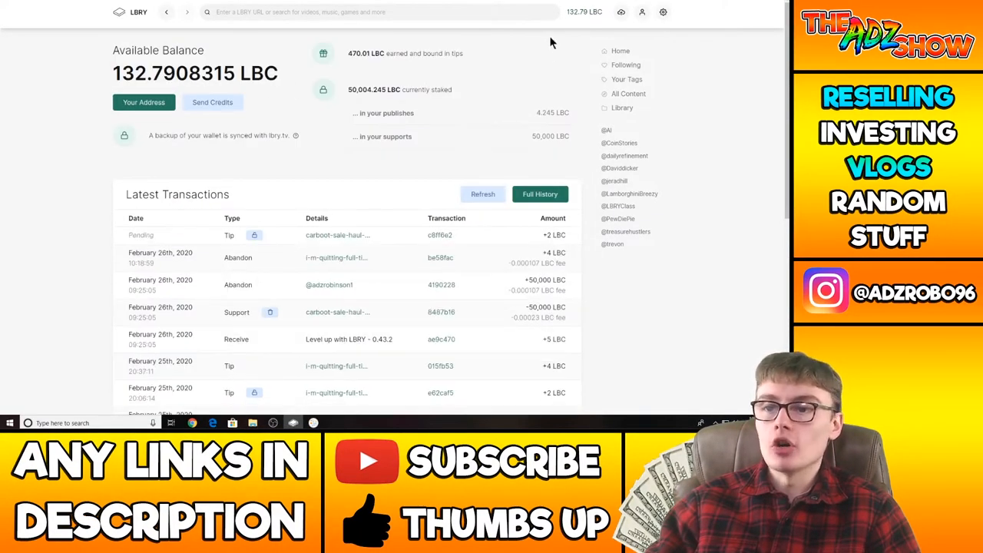
click(641, 11)
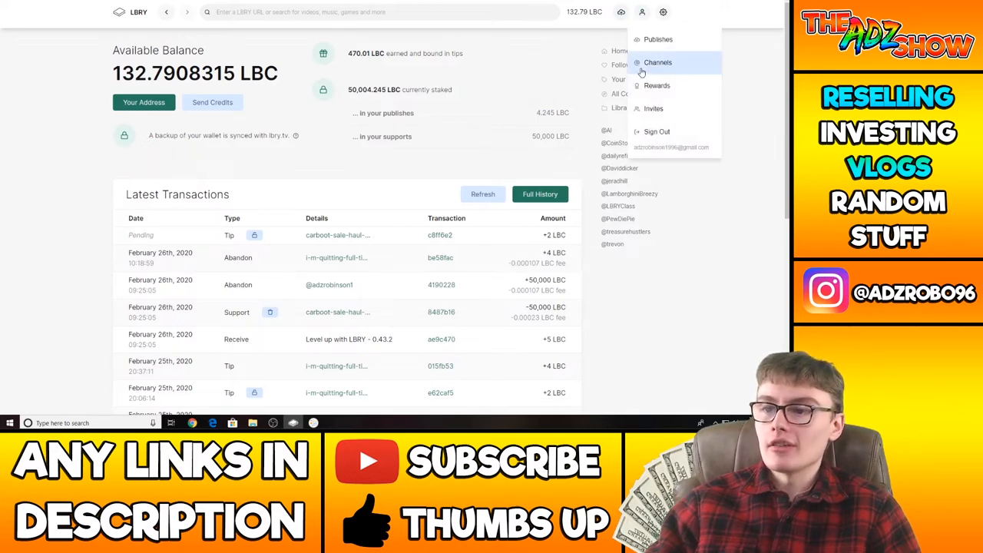
click(656, 85)
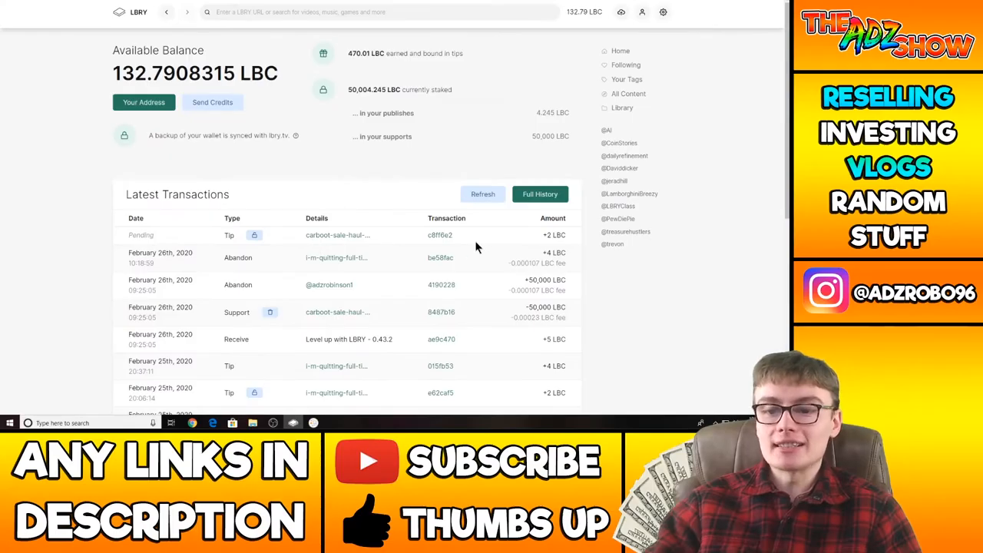
mouse_move(311, 253)
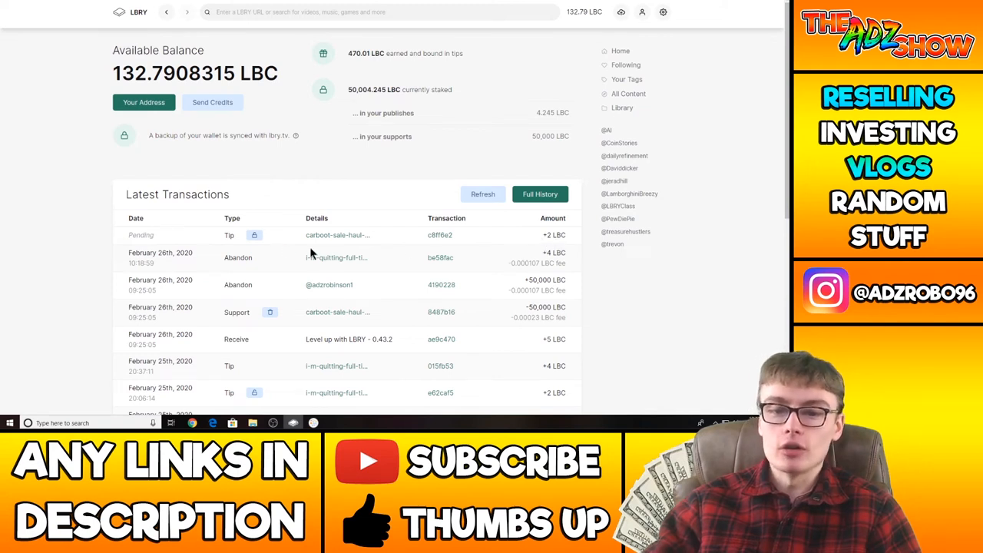
mouse_move(382, 243)
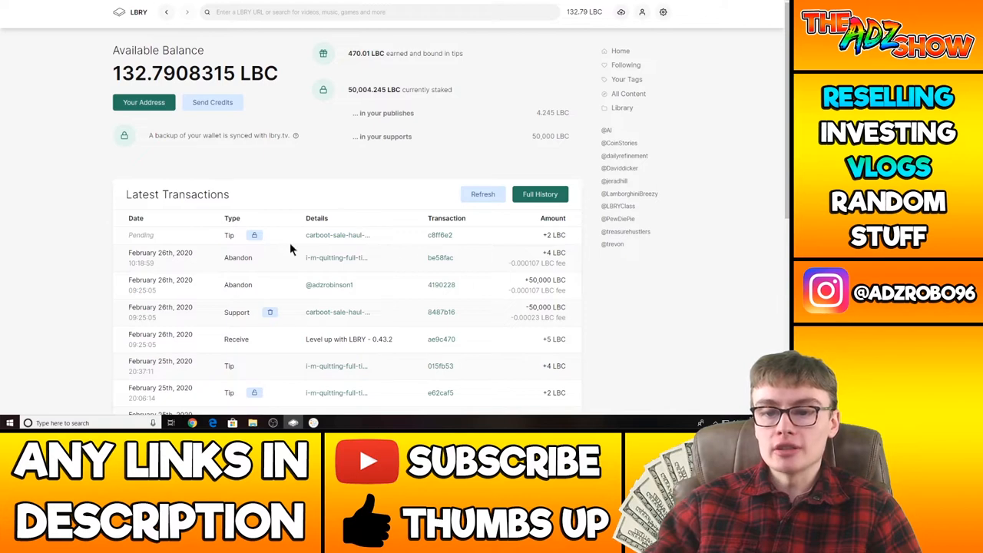
mouse_move(359, 244)
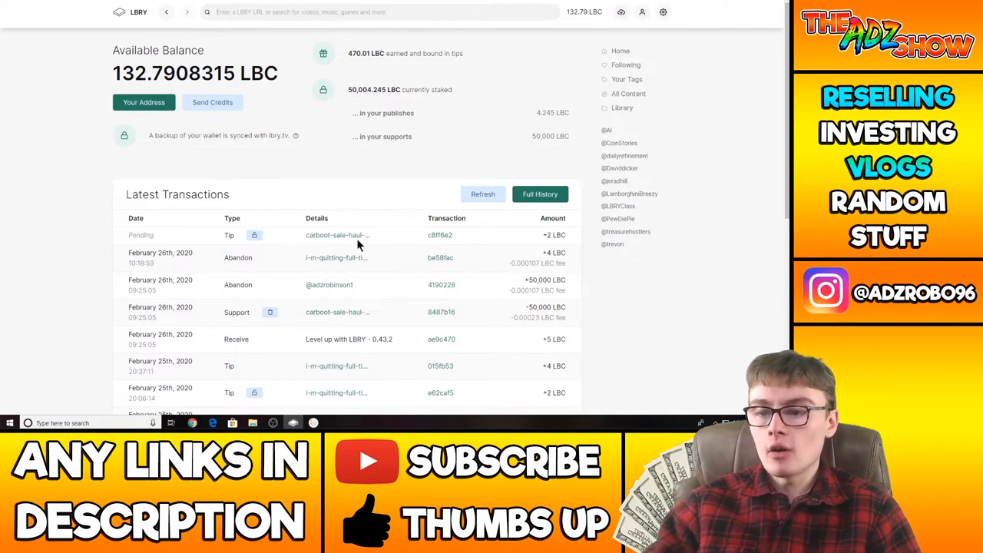
mouse_move(558, 259)
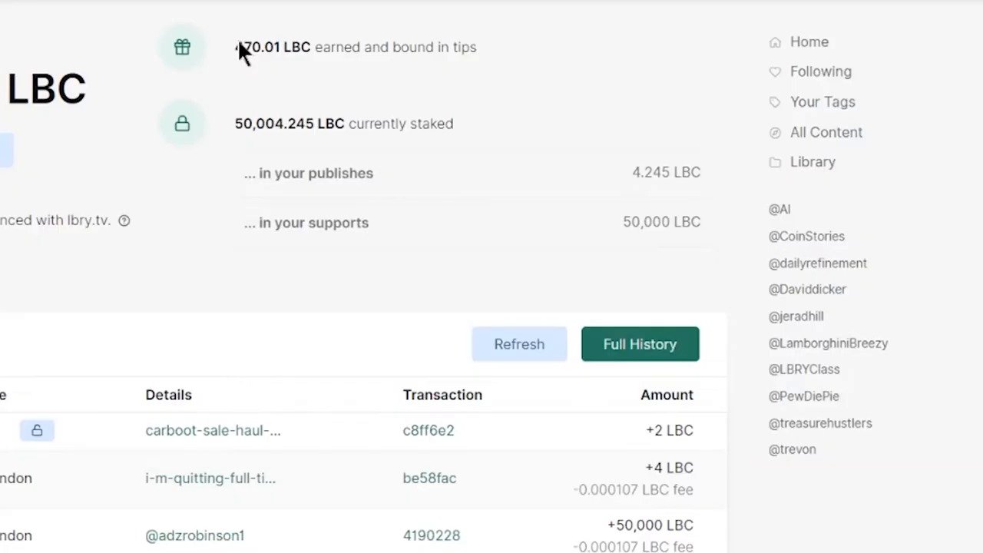
double_click(273, 46)
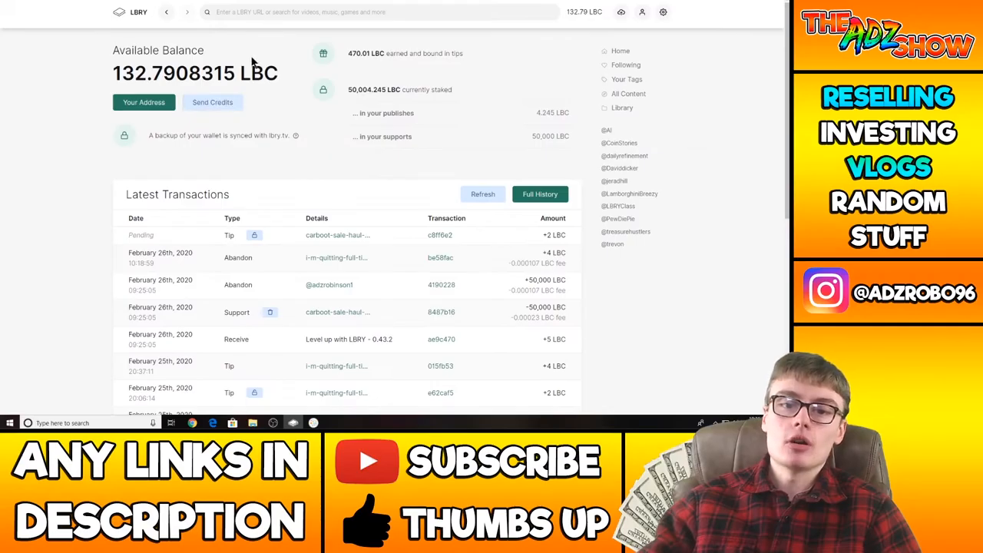
mouse_move(385, 82)
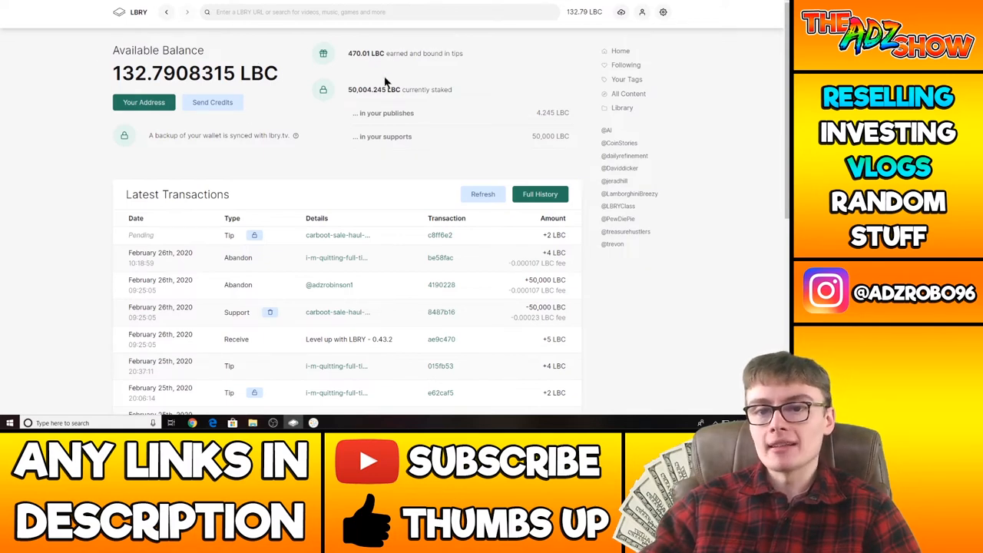
mouse_move(352, 62)
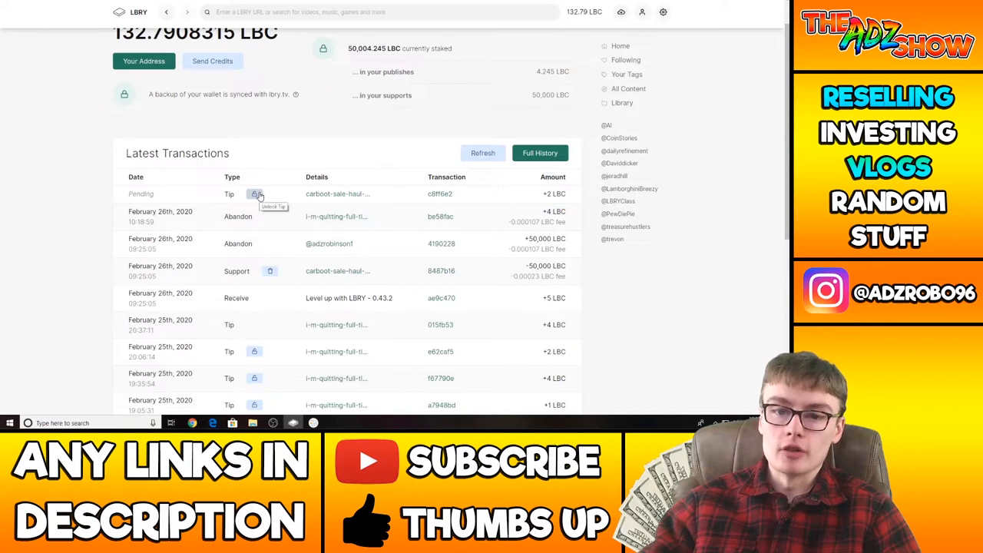
mouse_move(217, 196)
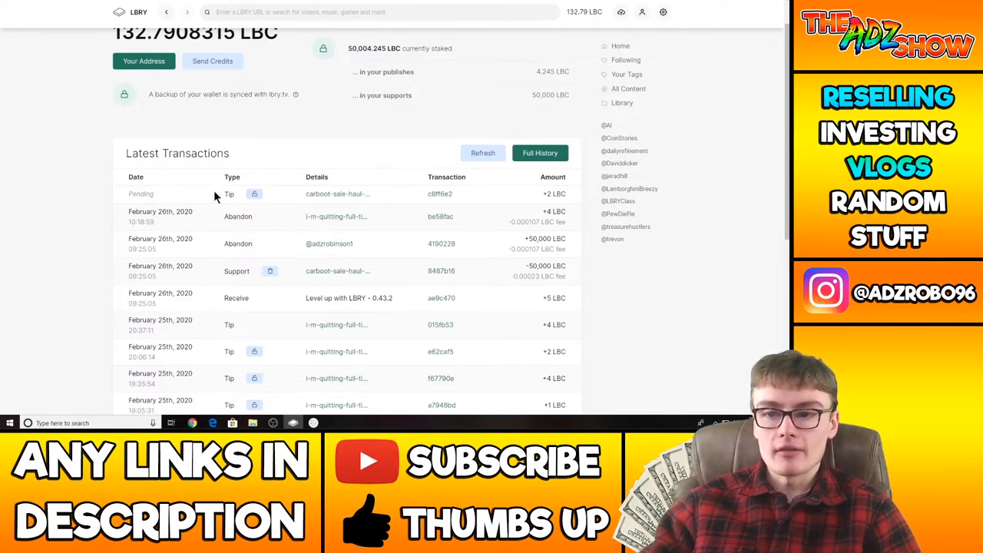
click(483, 152)
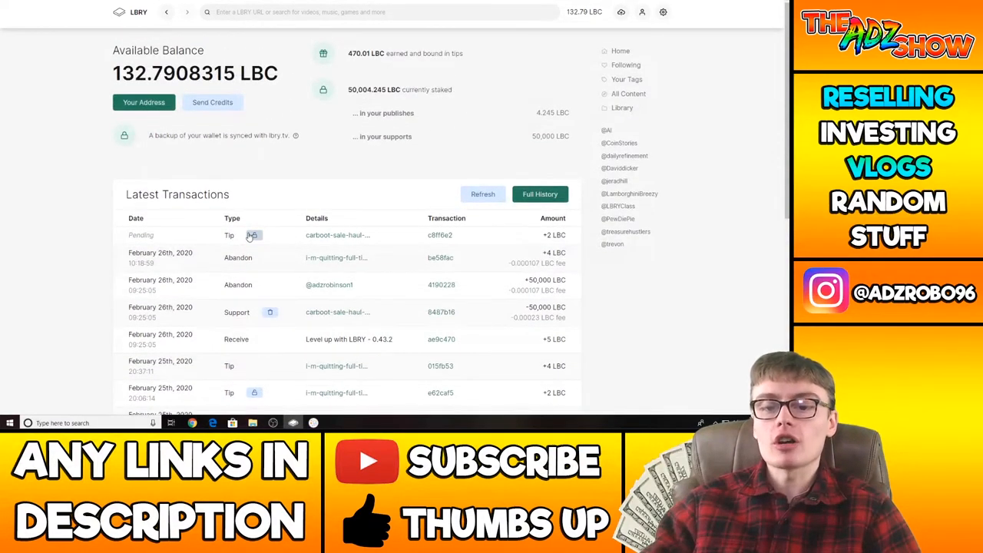
mouse_move(195, 87)
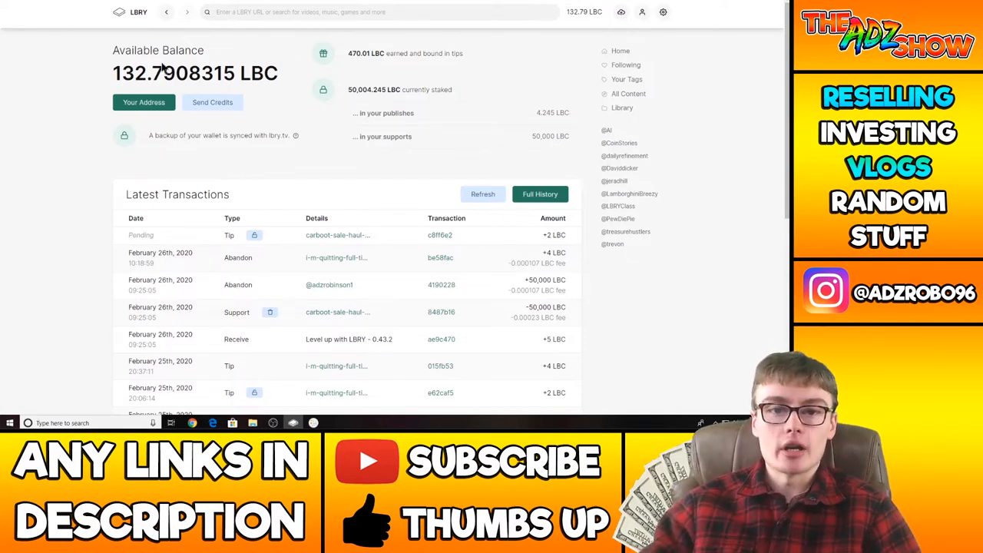
mouse_move(324, 151)
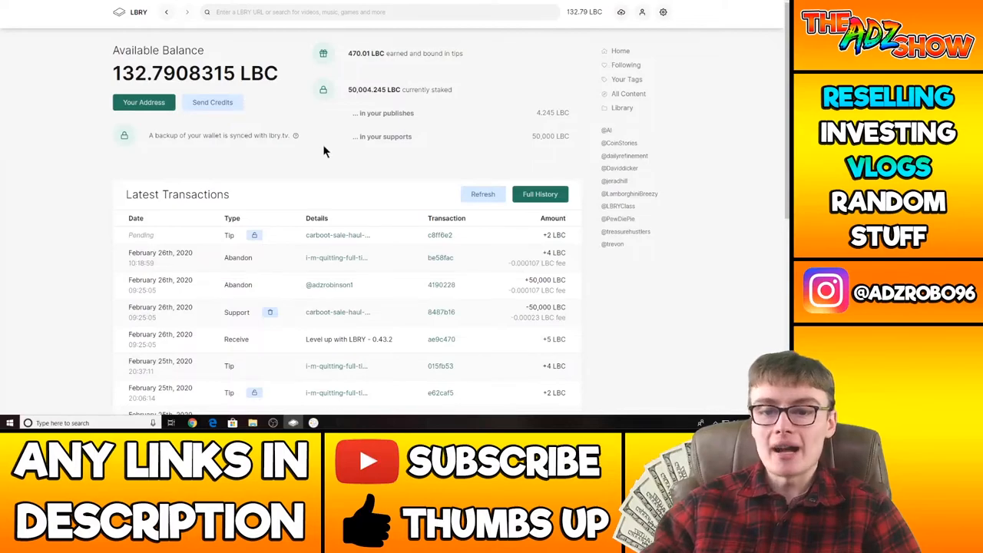
mouse_move(348, 207)
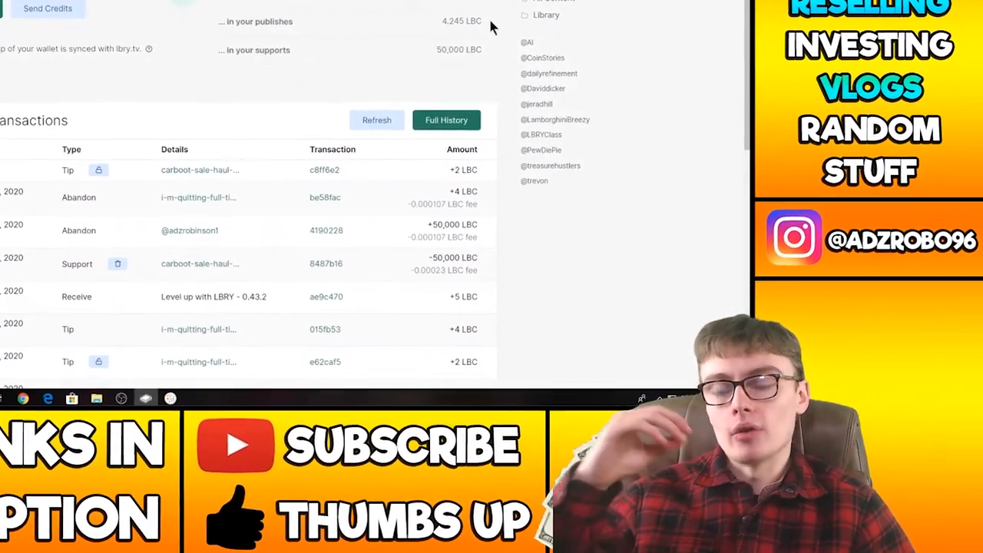
scroll(down, 3)
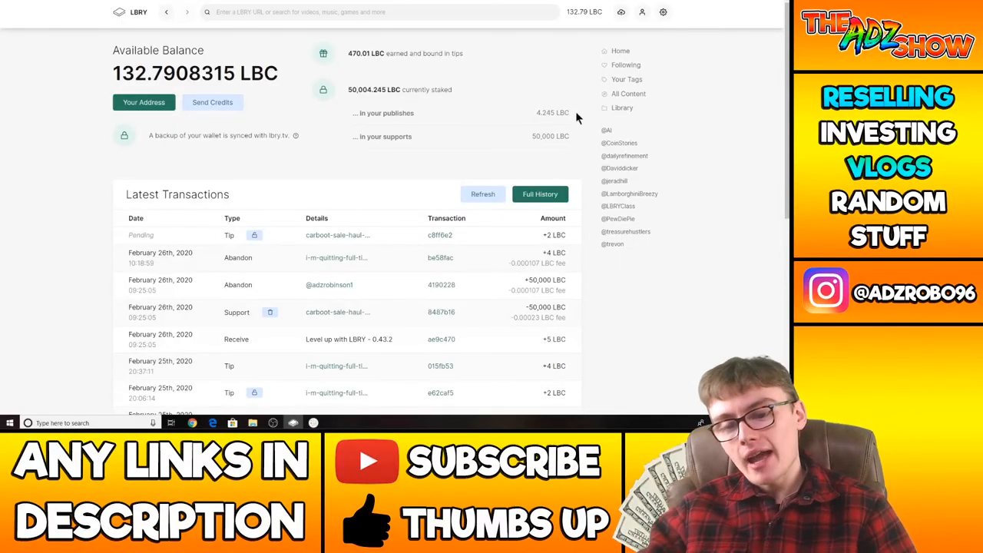
mouse_move(324, 249)
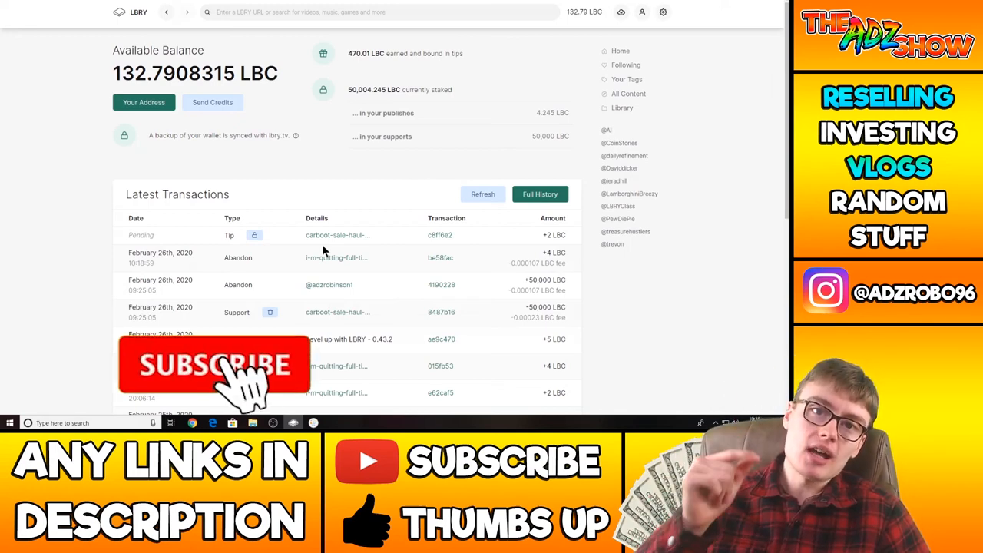
click(215, 365)
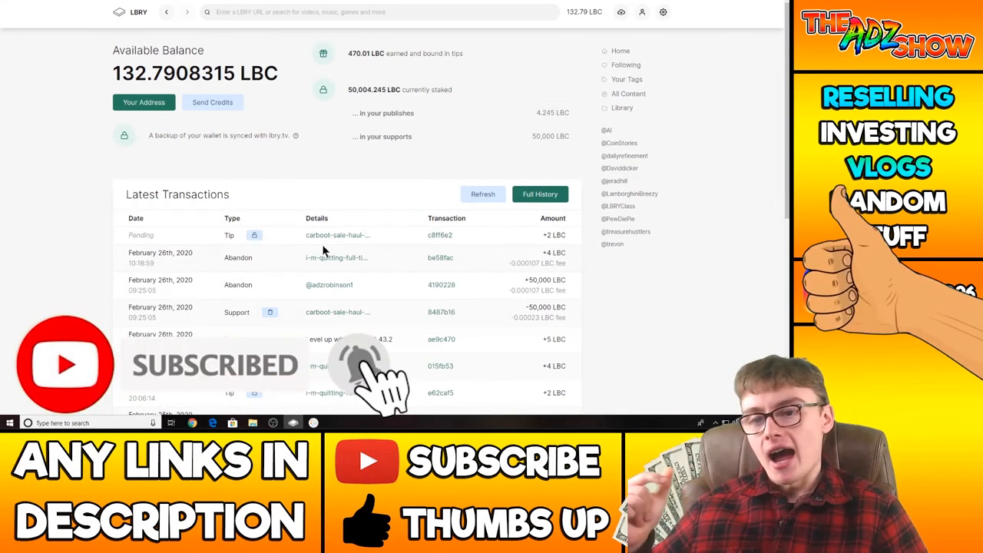